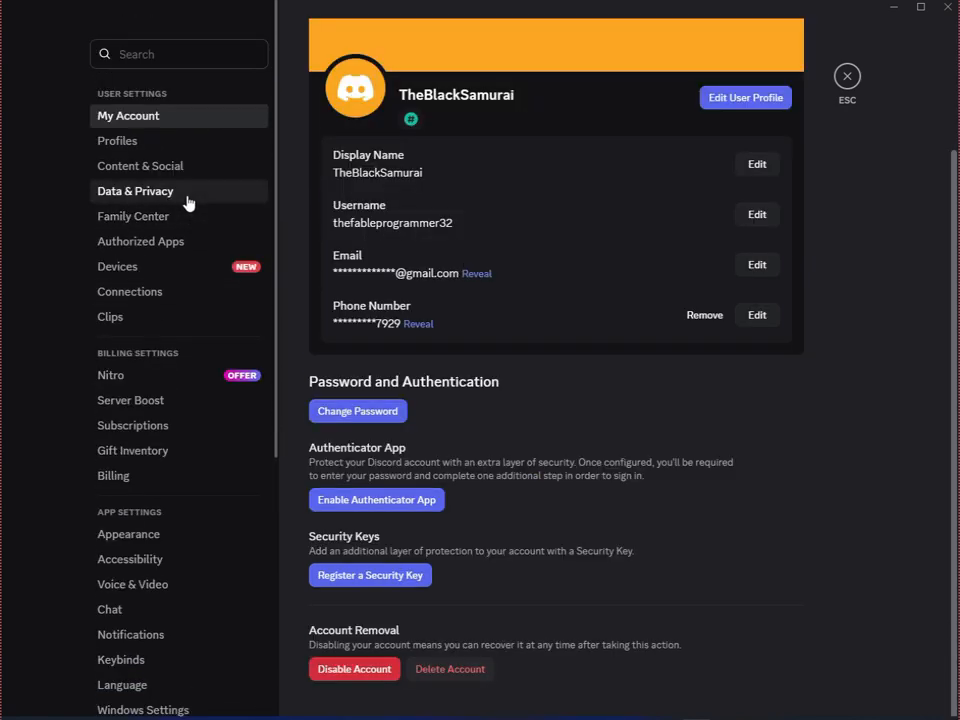
- Switch from Discord's Data & Privacy to Windows Settings and show the Privacy & security page
click(136, 192)
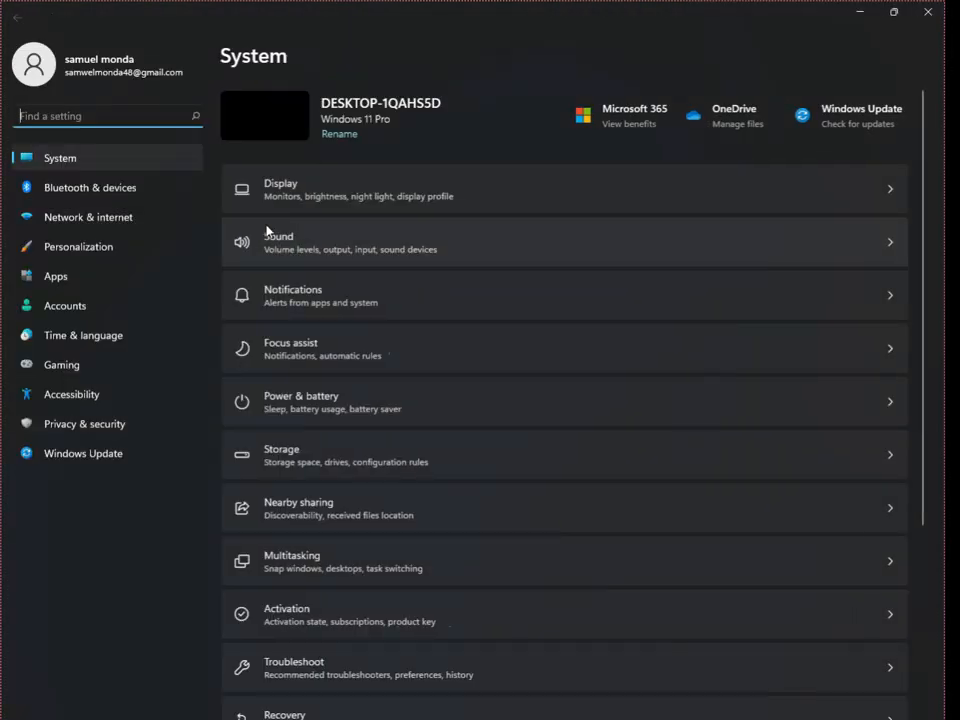
scroll(down, 3)
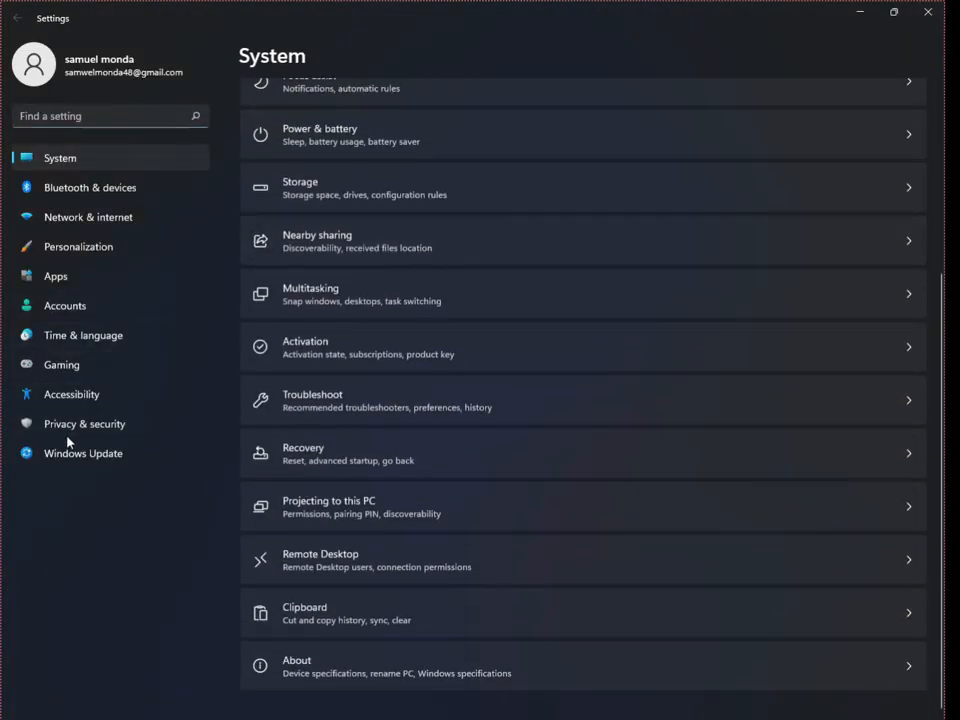
click(84, 424)
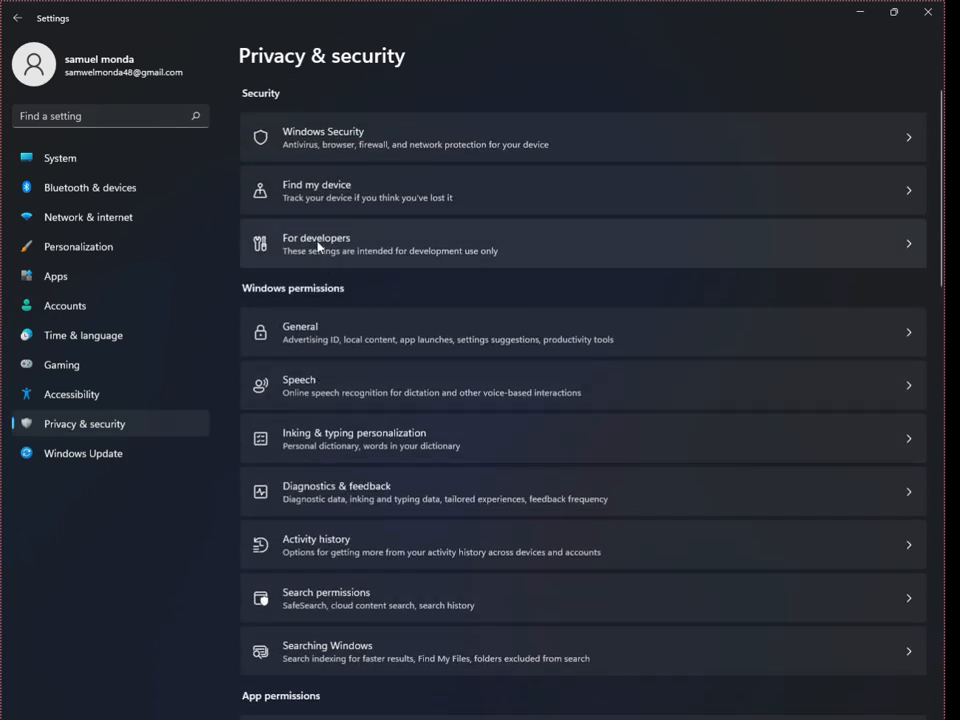
scroll(down, 3)
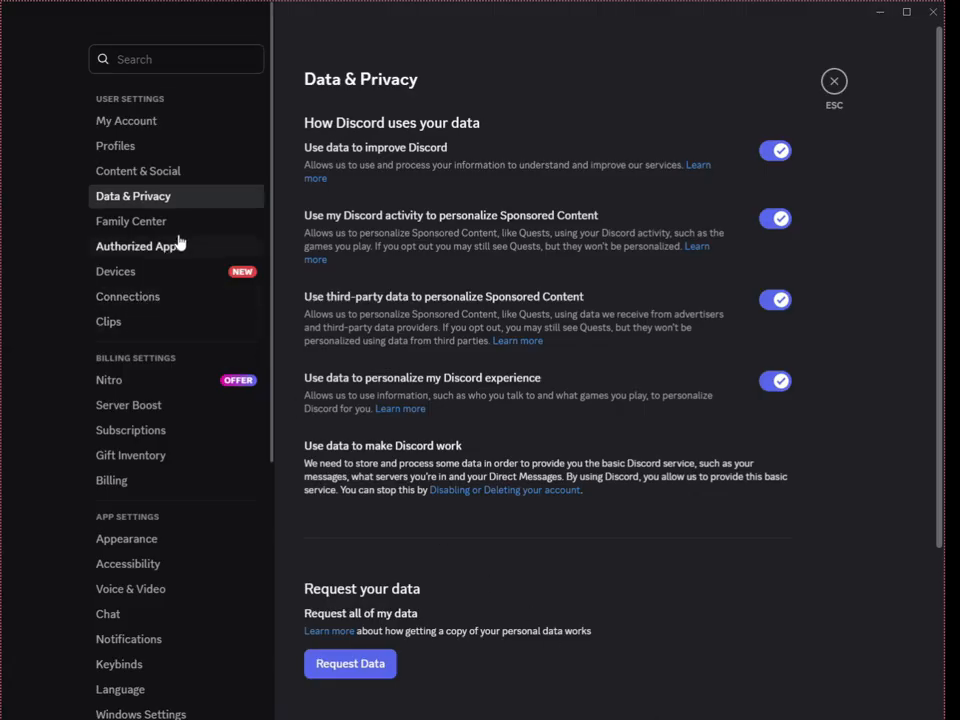
- Return to Discord and reopen User Settings on the Data & Privacy page
scroll(down, 3)
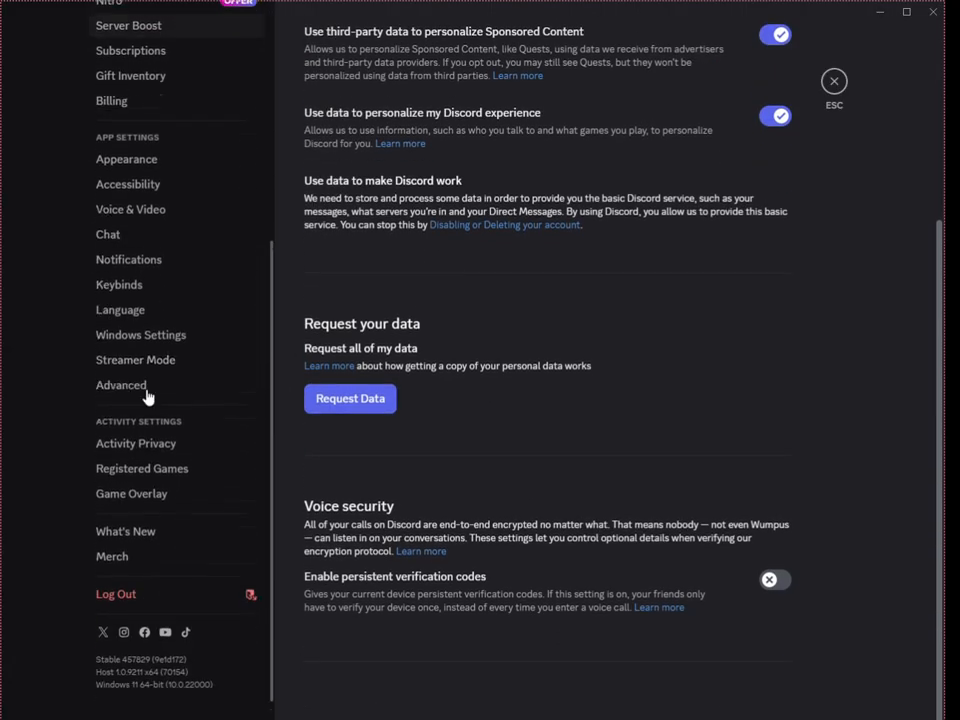
click(834, 80)
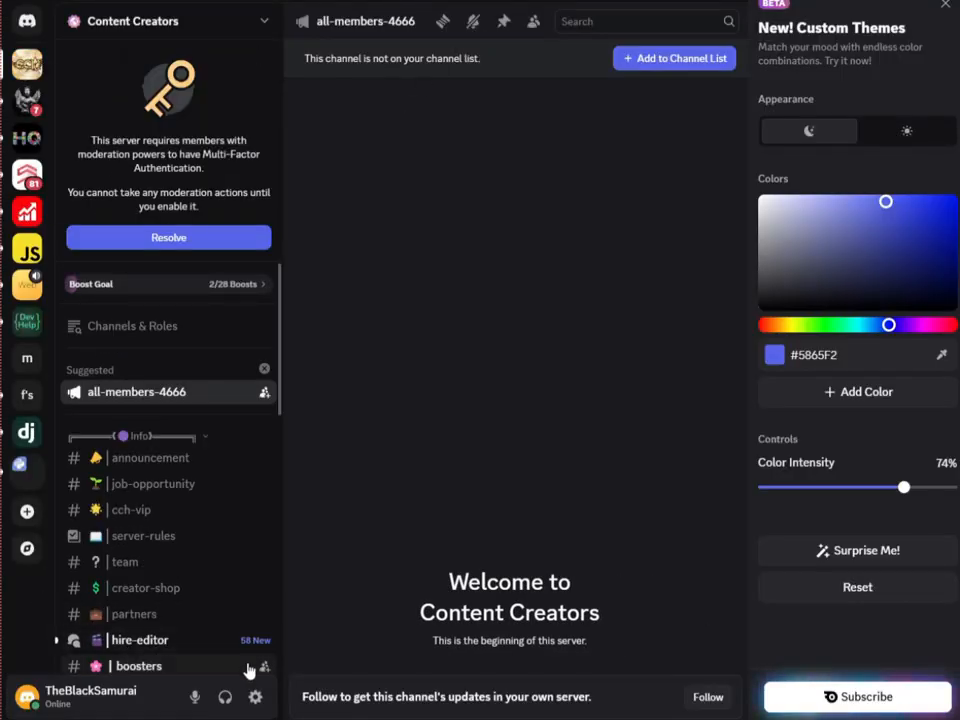
click(256, 696)
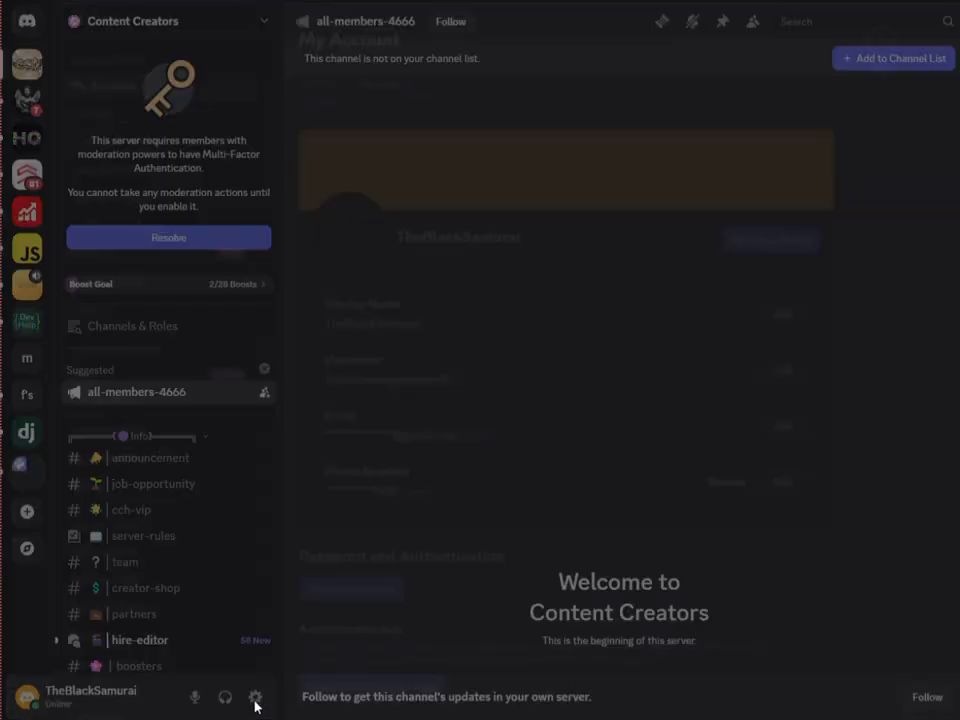
click(256, 696)
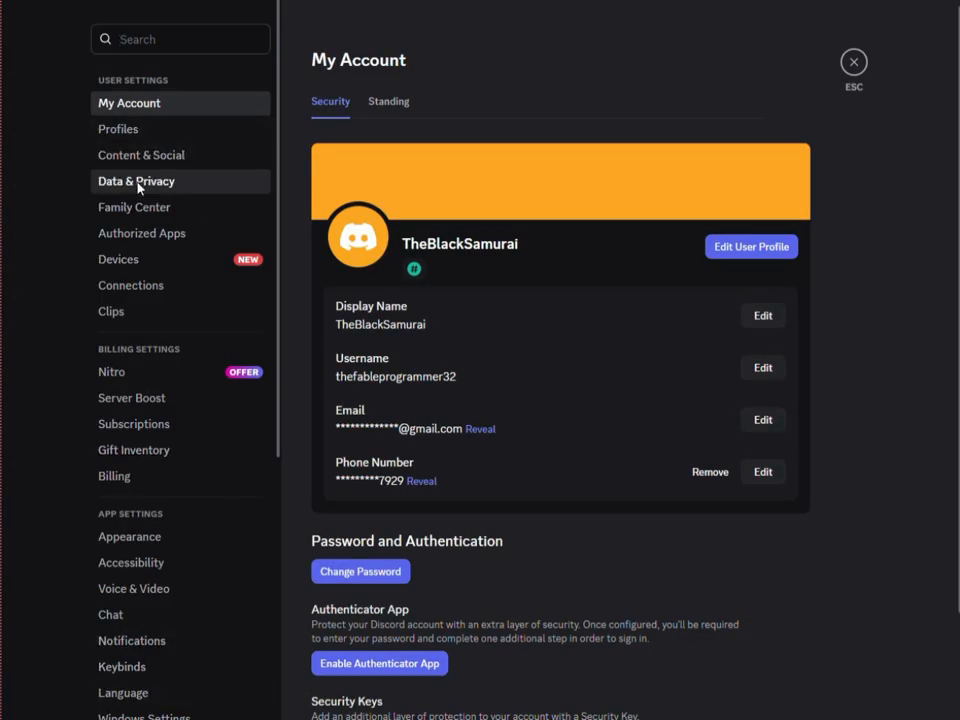
click(136, 180)
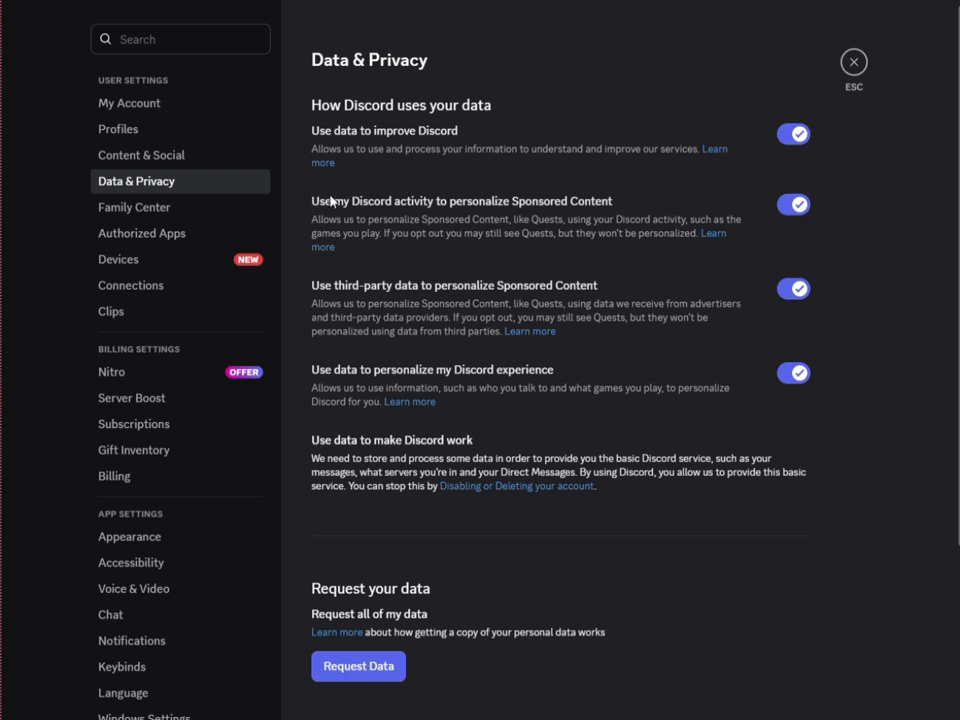
mouse_move(628, 212)
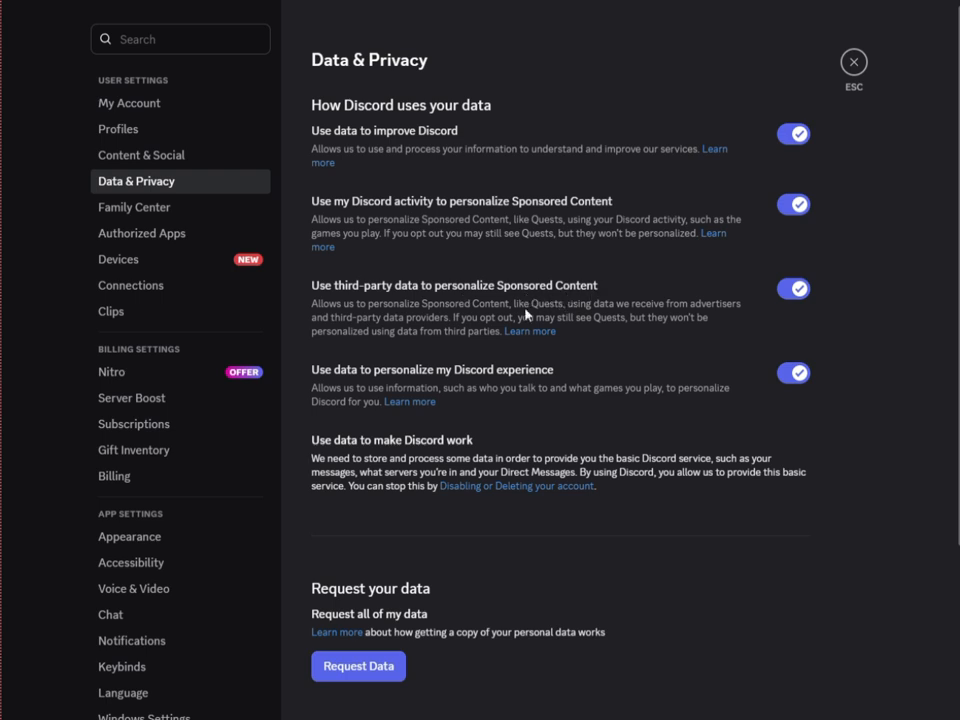
- Request a copy of my Discord data and read how the data copy process works
scroll(down, 3)
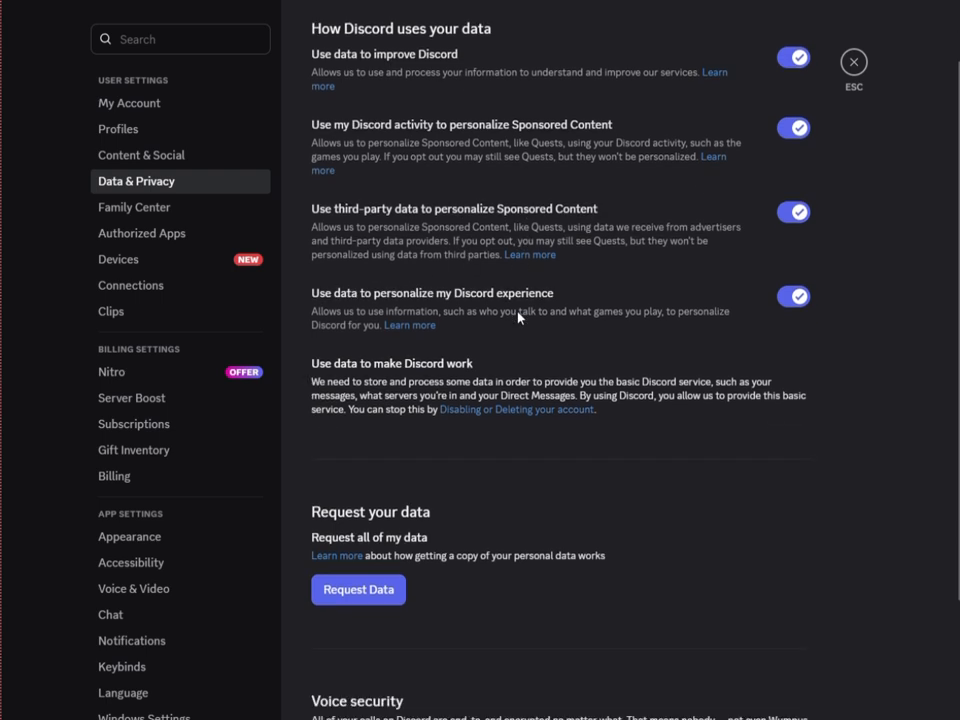
mouse_move(358, 588)
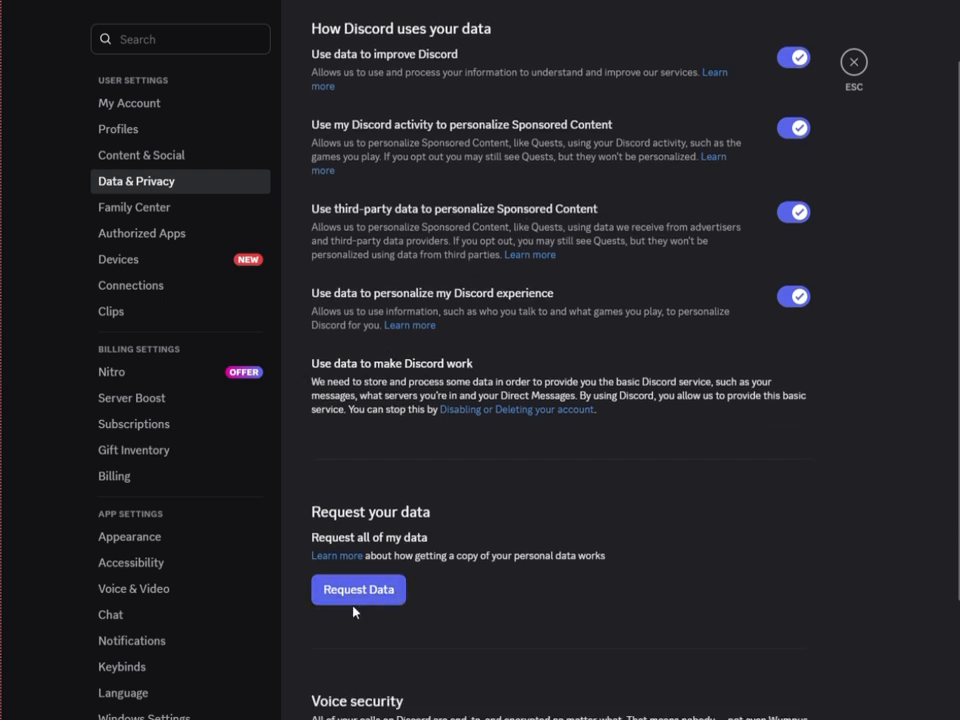
scroll(down, 3)
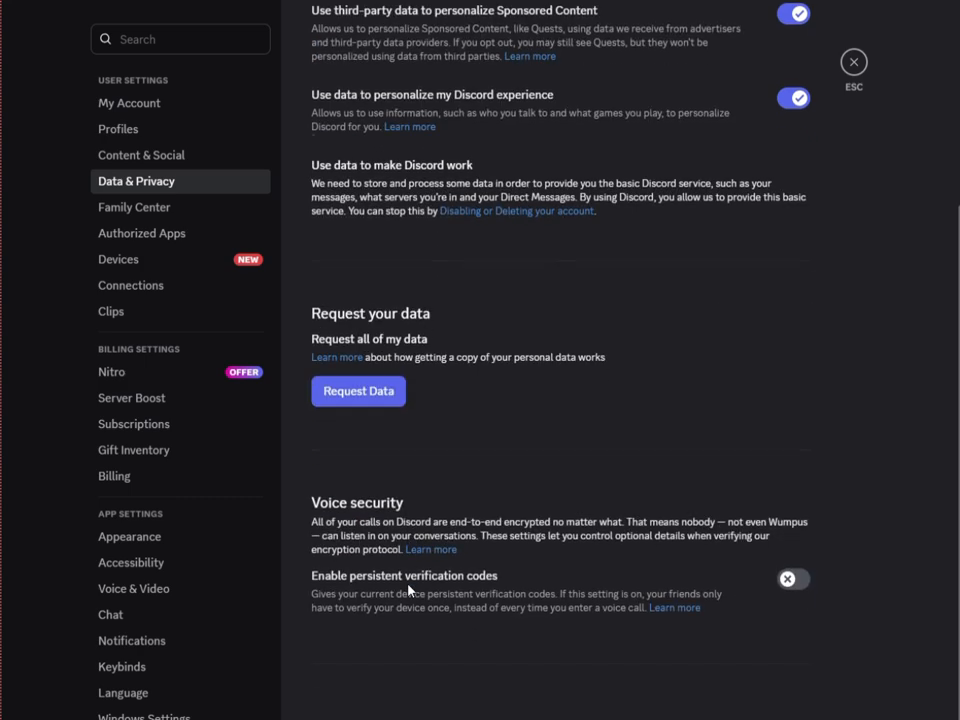
click(358, 390)
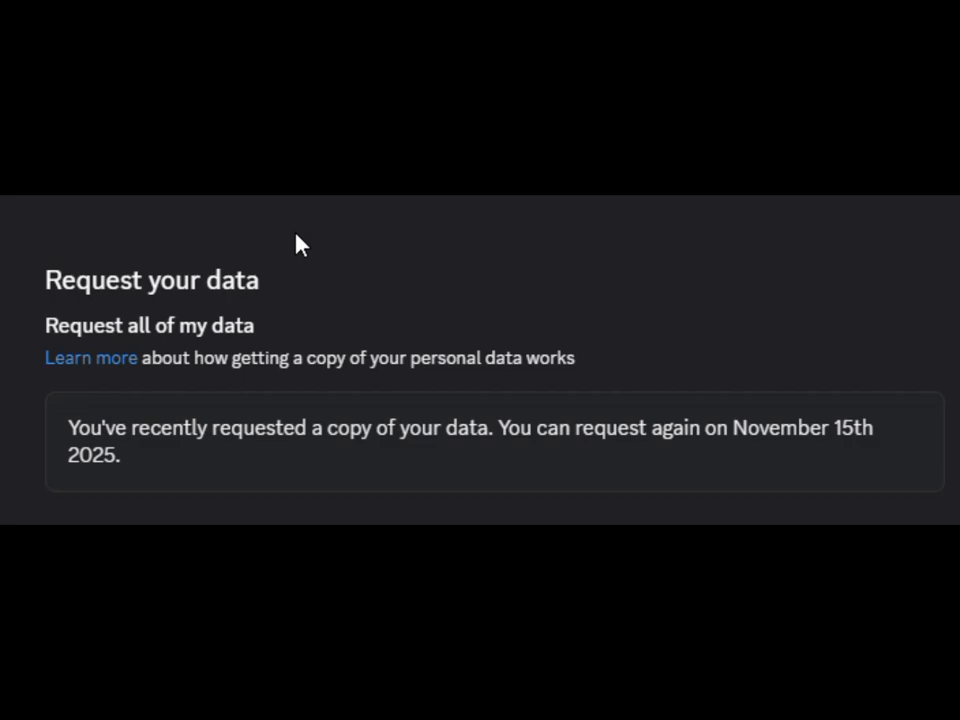
mouse_move(92, 356)
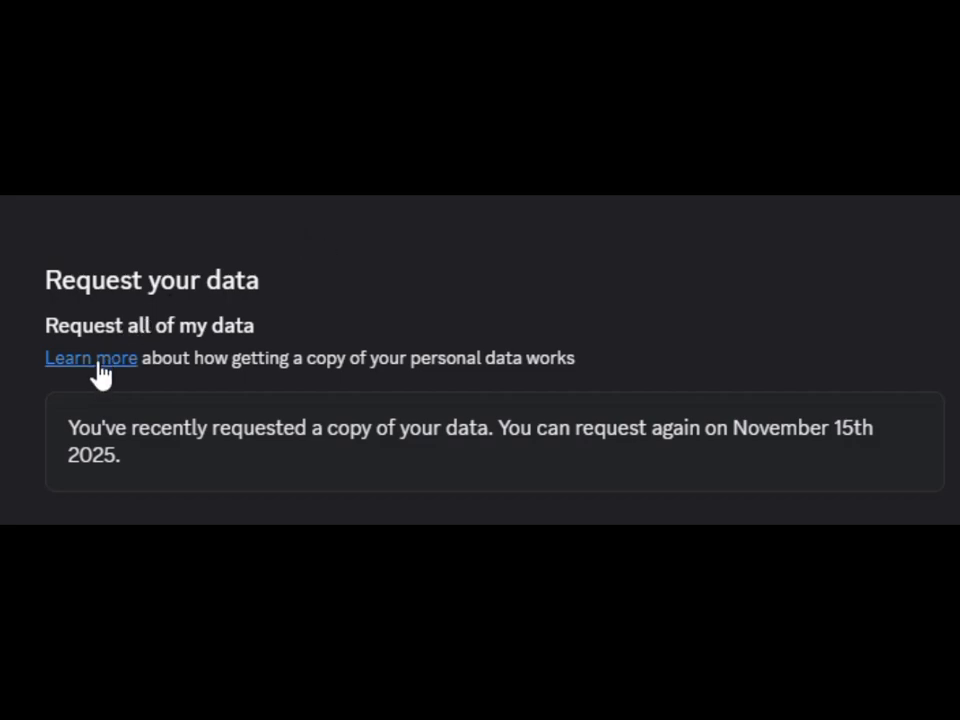
click(196, 700)
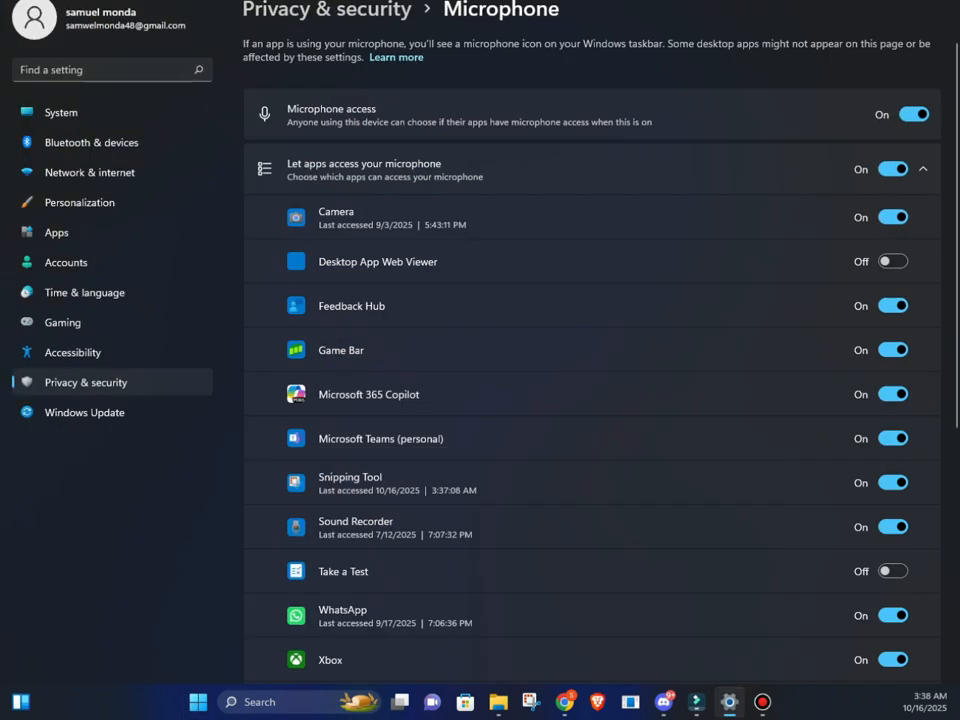
- Review the Windows microphone app list and collapse the 'Let apps access your microphone' expander
scroll(down, 3)
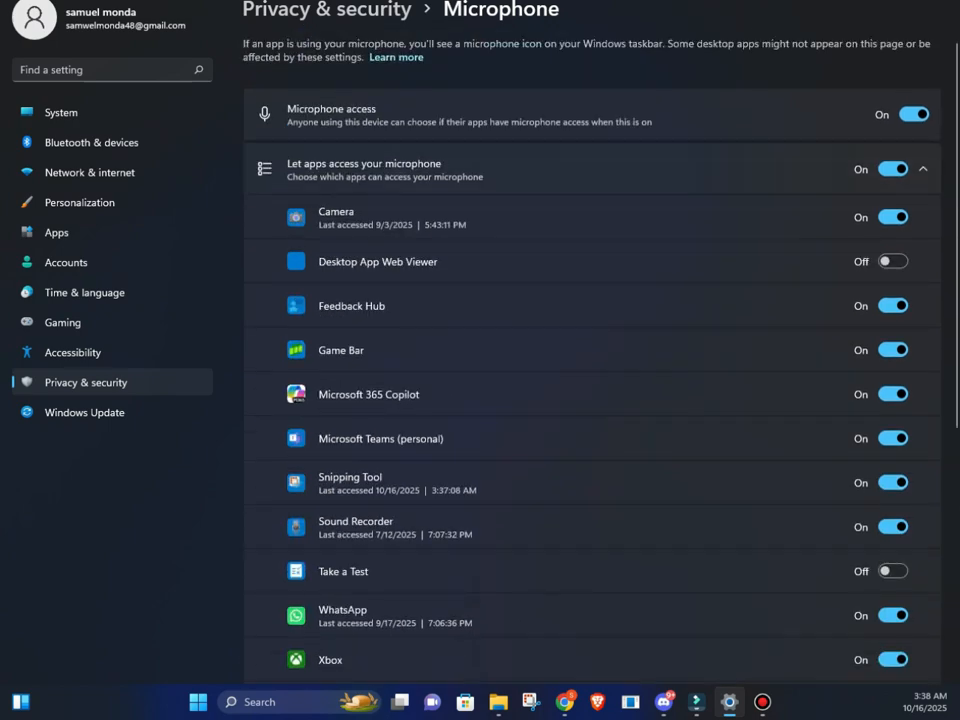
scroll(down, 3)
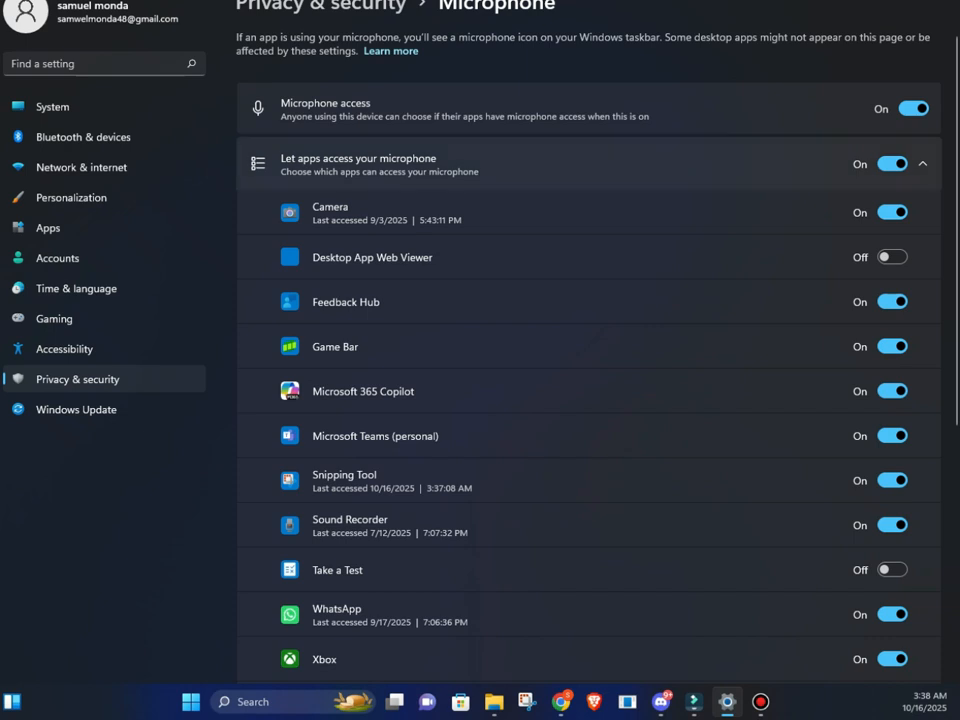
click(920, 164)
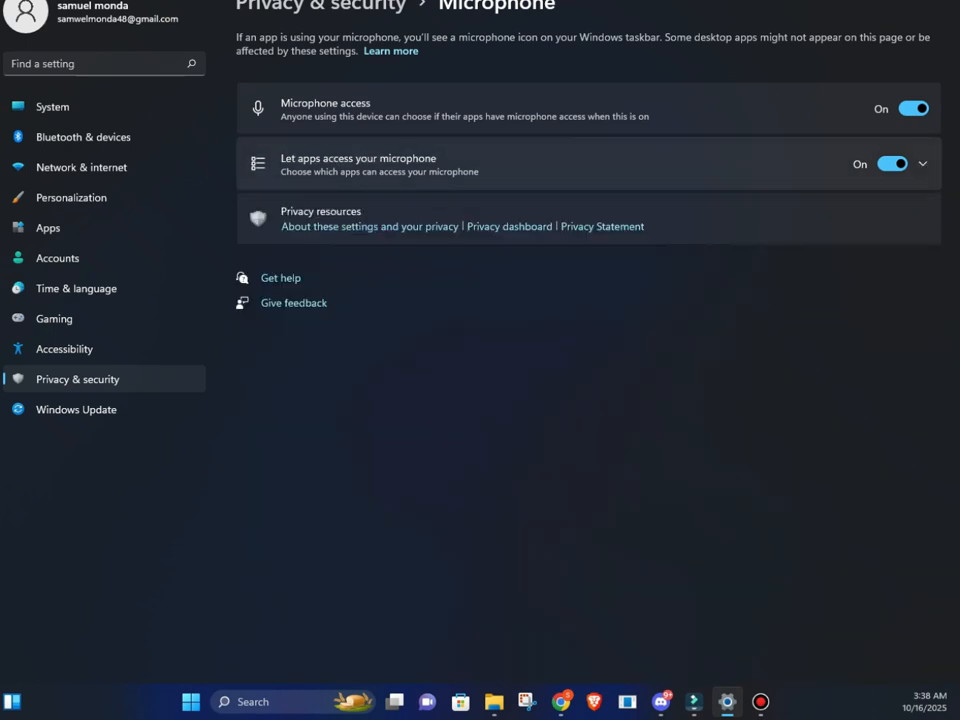
scroll(down, 3)
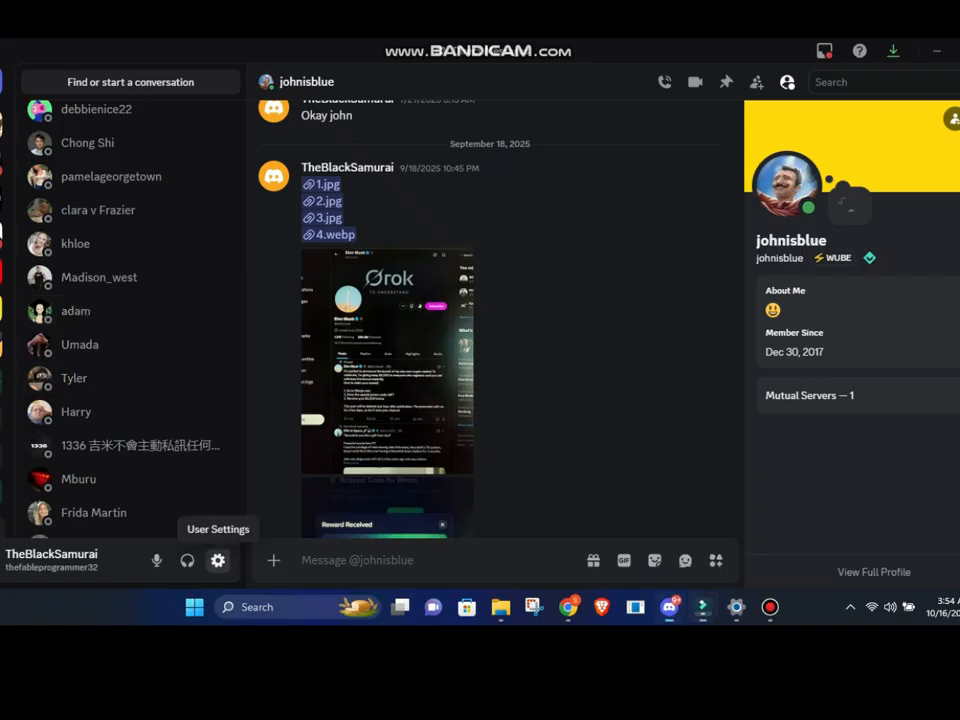
- Switch off Discord's data-use options — sponsored content, personalization, improving Discord — confirming each with 'Yes, I'm sure'
click(216, 560)
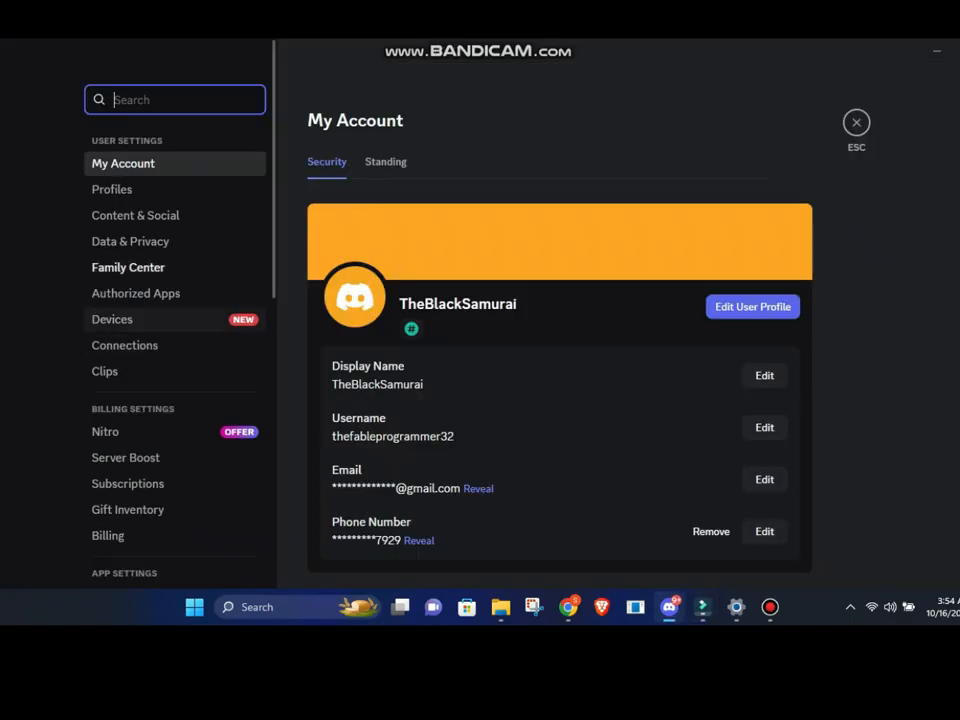
click(130, 240)
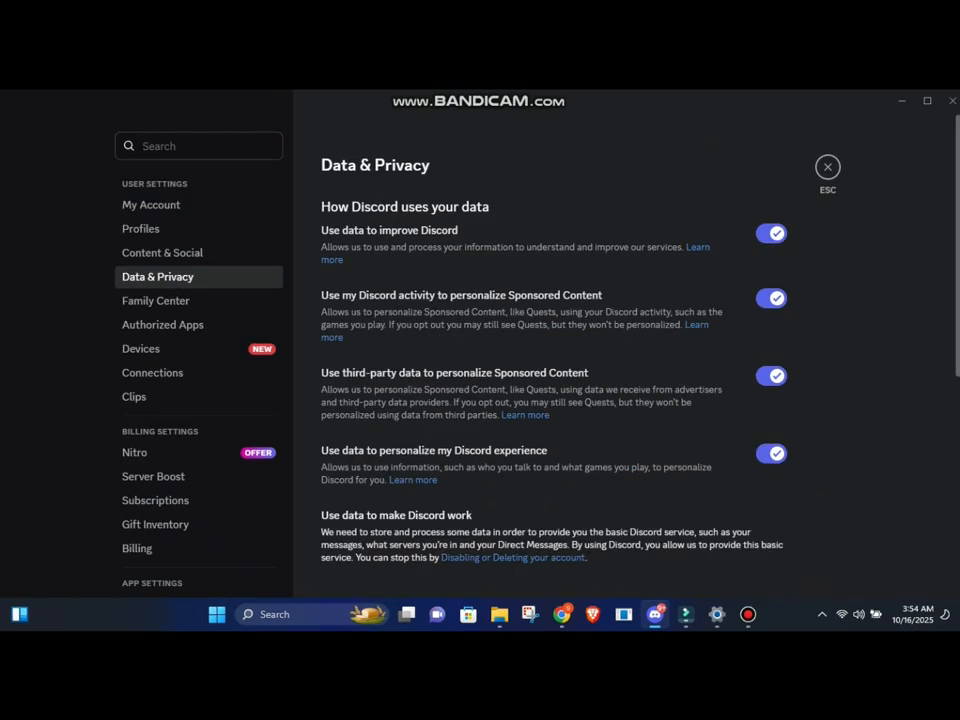
click(772, 376)
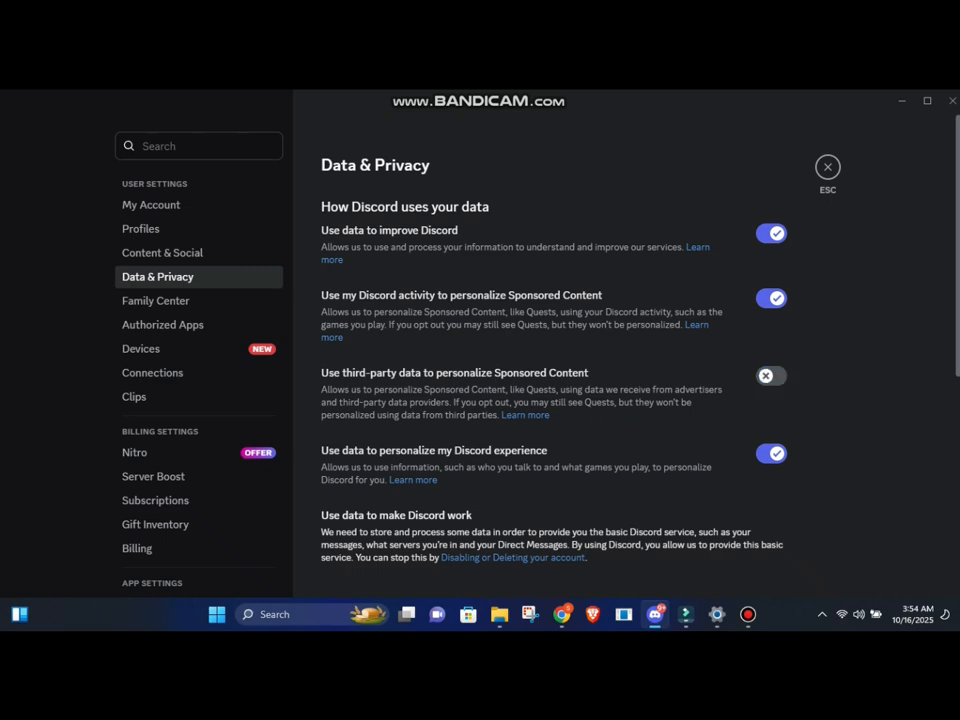
click(772, 452)
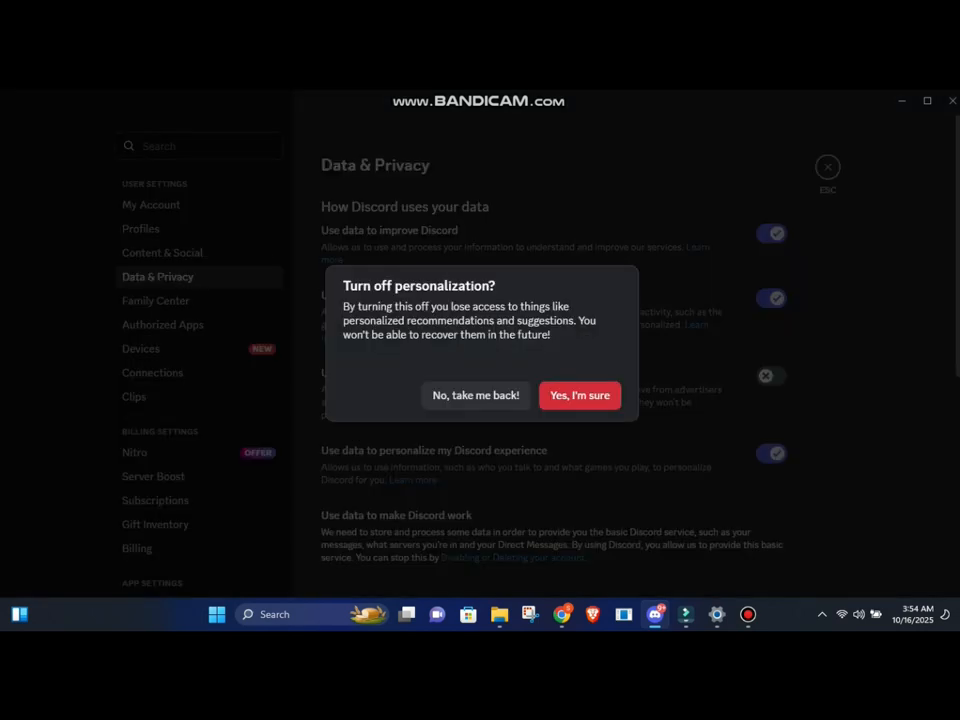
click(580, 396)
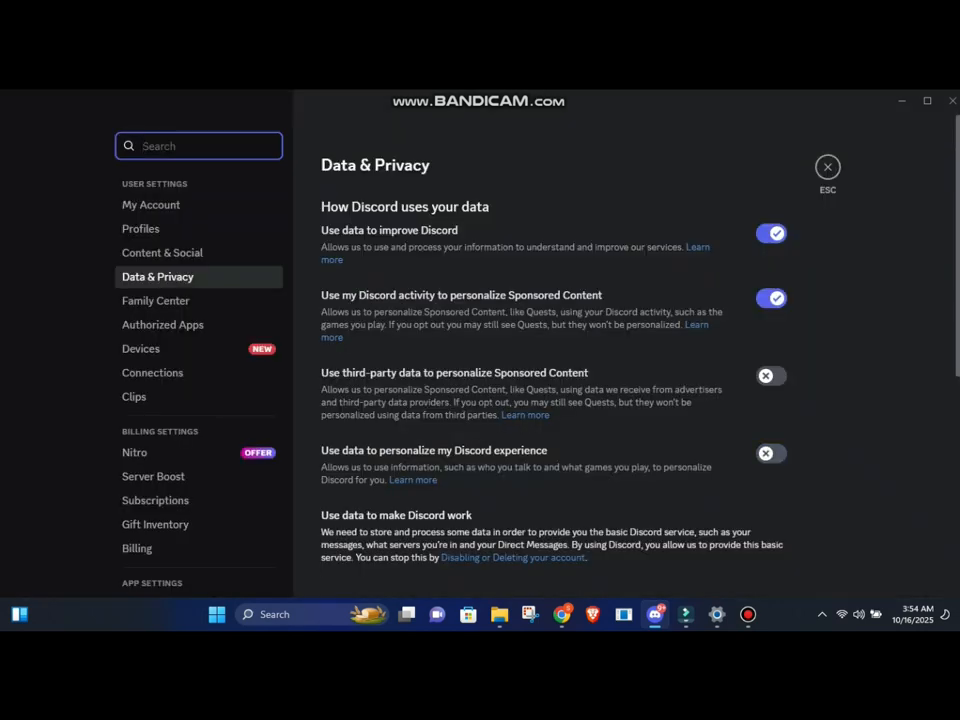
click(772, 232)
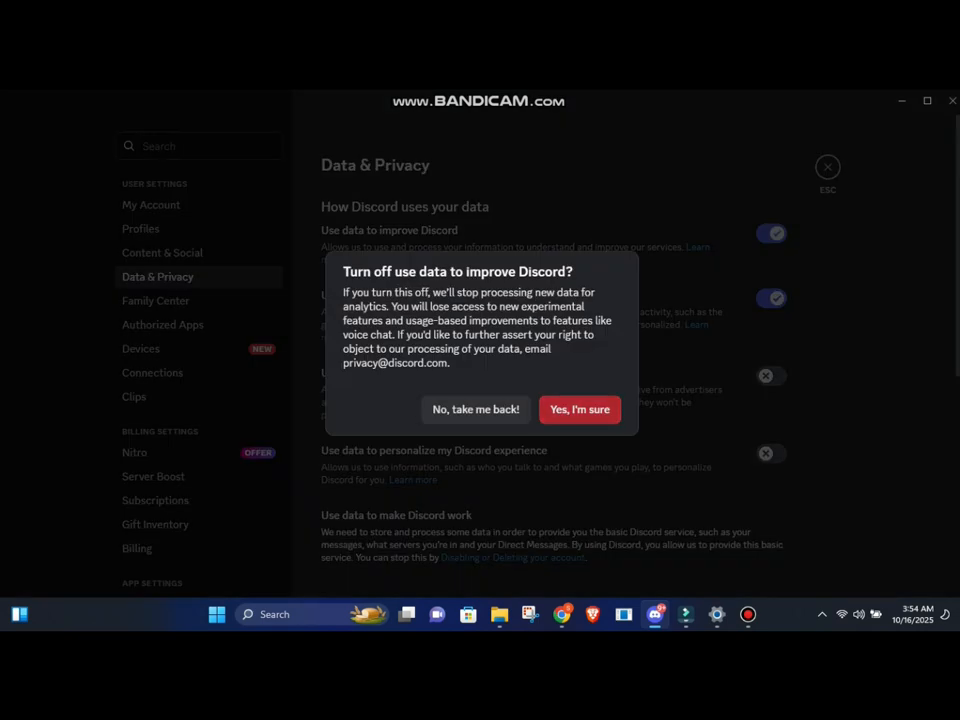
click(580, 408)
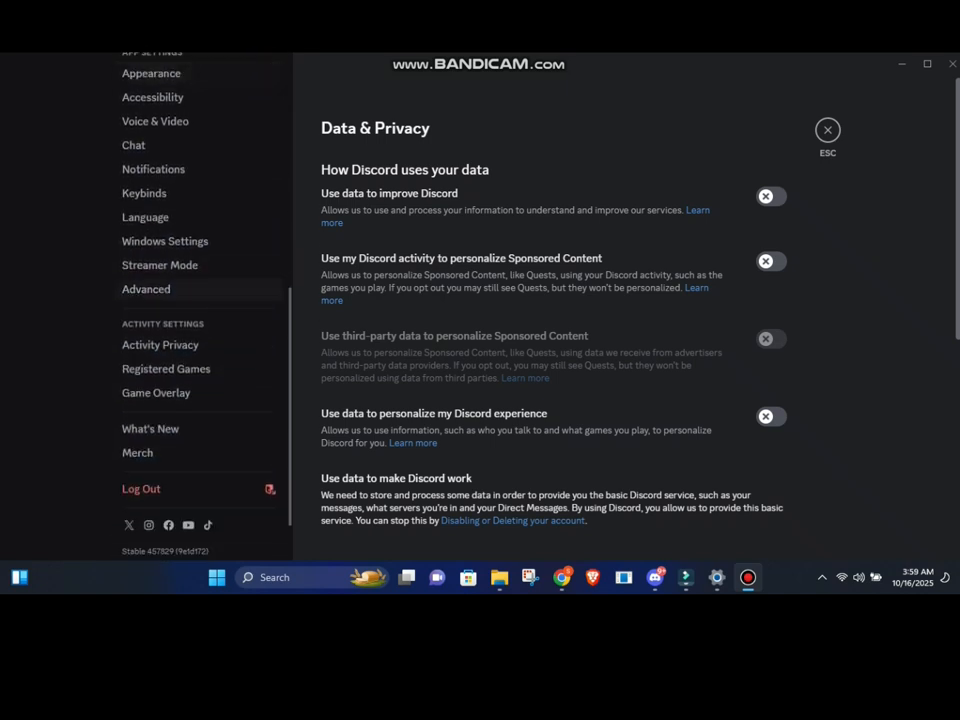
- Browse the Activity Privacy settings and the Profiles page
click(160, 344)
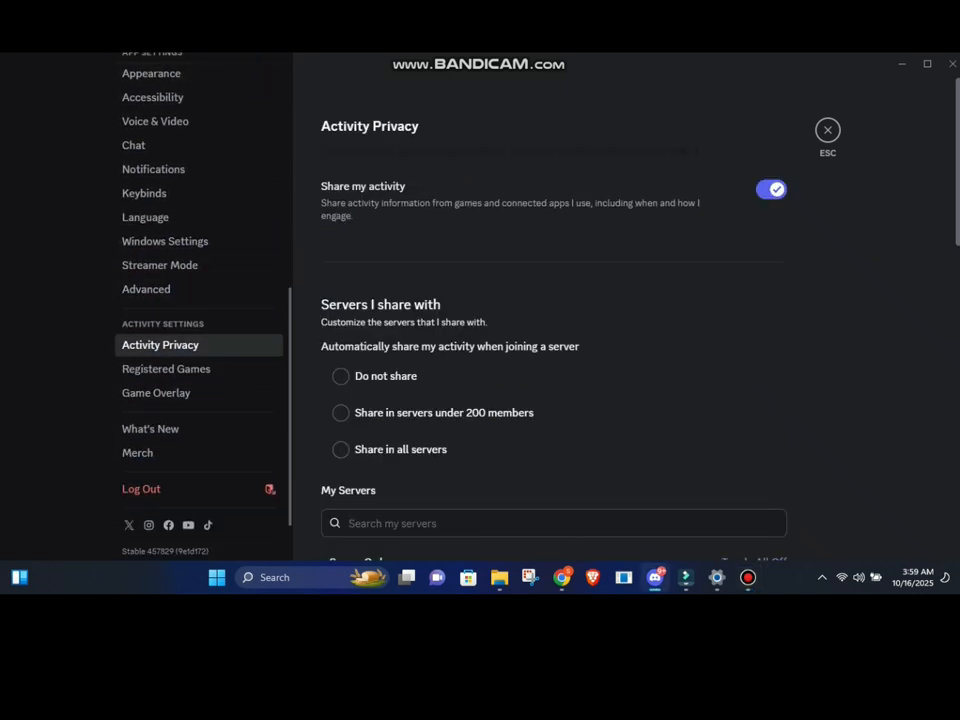
scroll(down, 3)
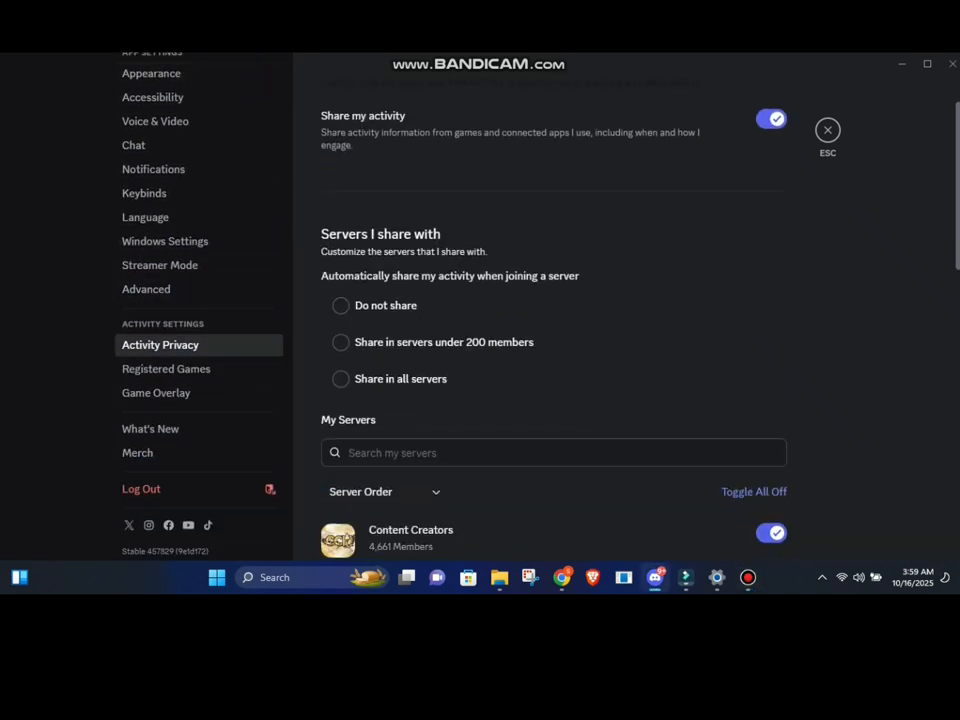
scroll(down, 3)
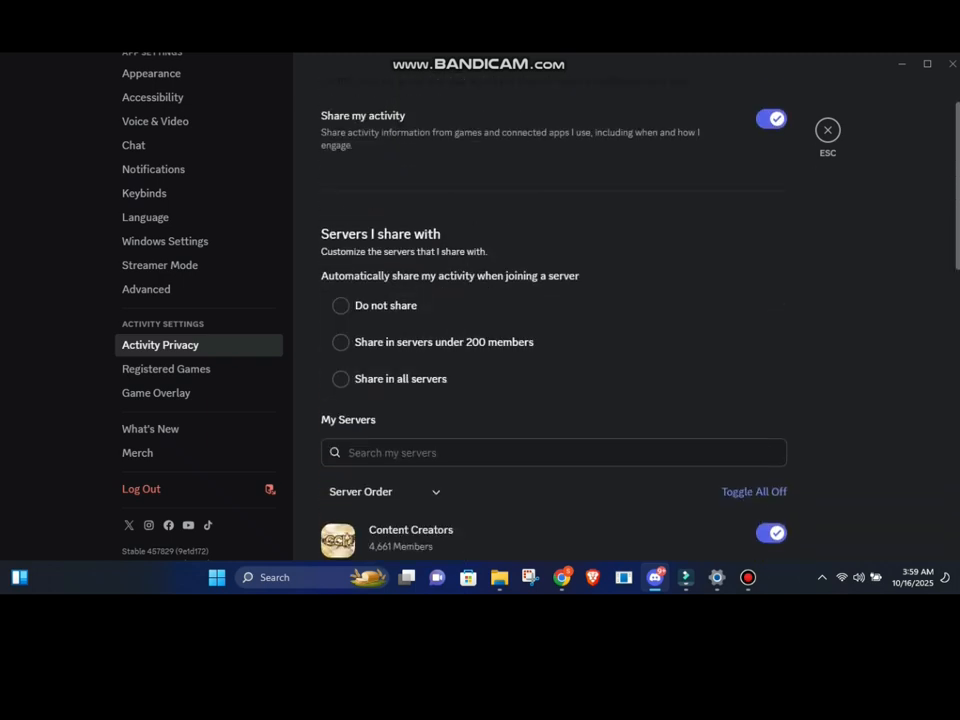
click(772, 120)
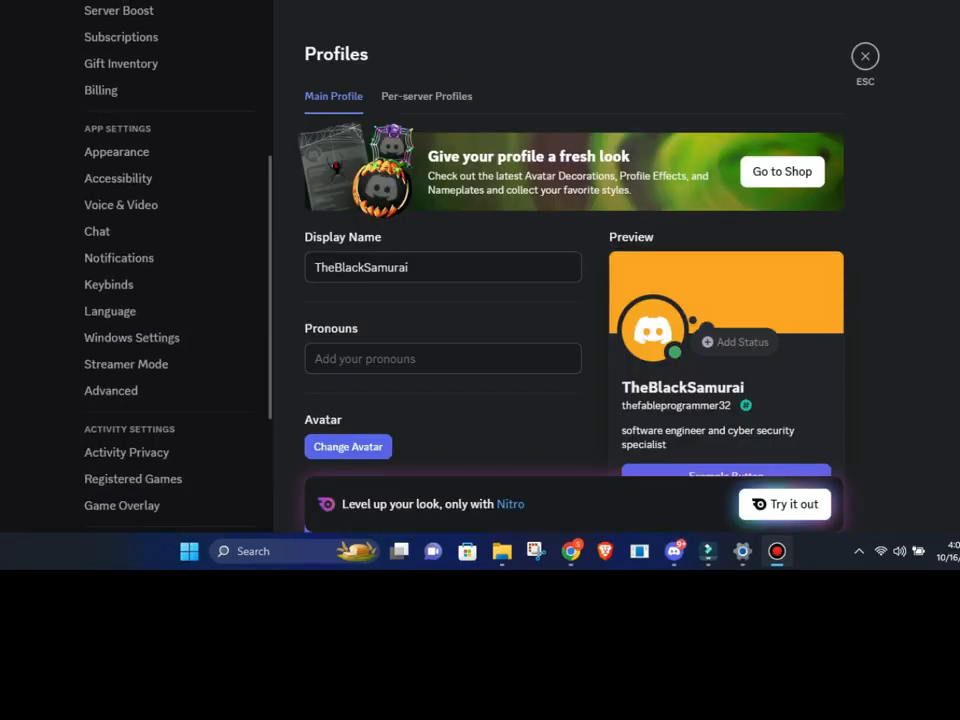
- Turn off Diagnostic Audio Recording under Voice & Video debugging, leaving Debug Logging on
click(120, 204)
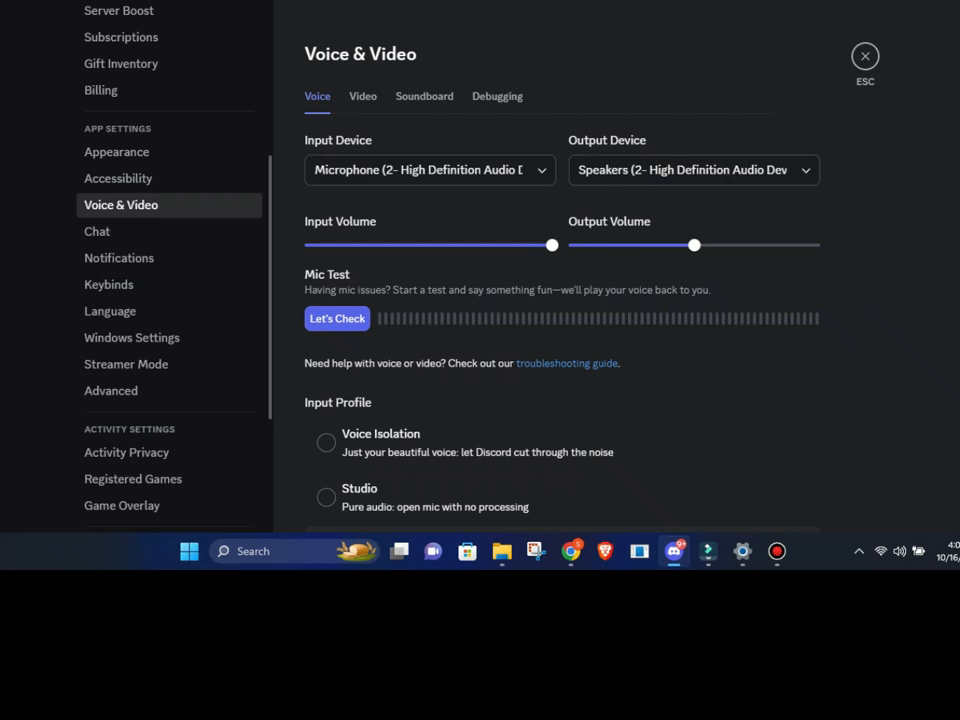
click(496, 96)
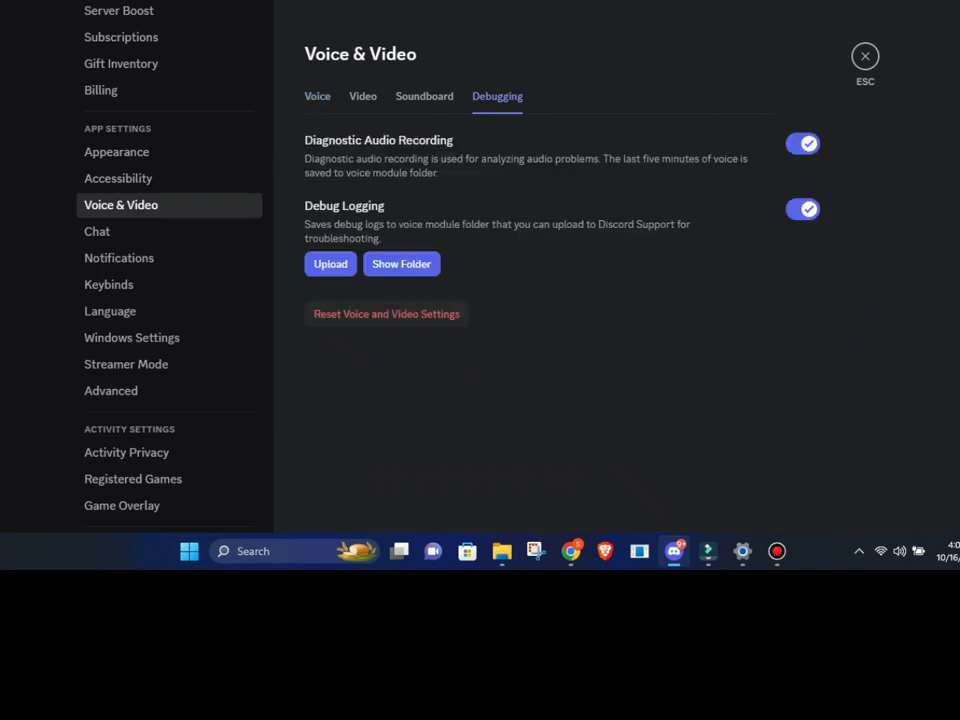
click(804, 144)
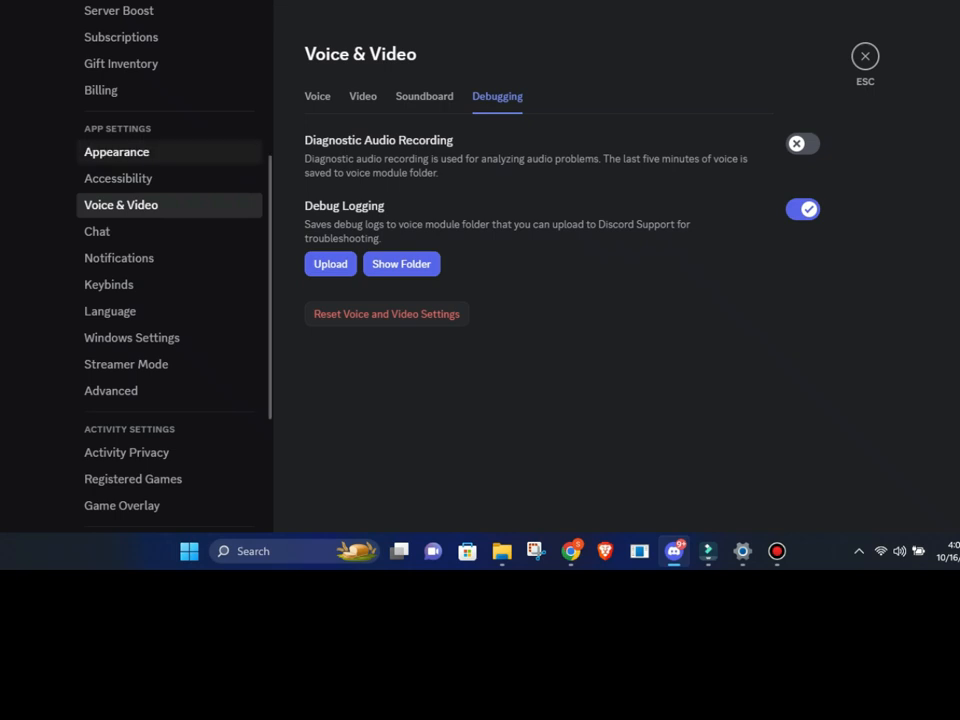
click(864, 56)
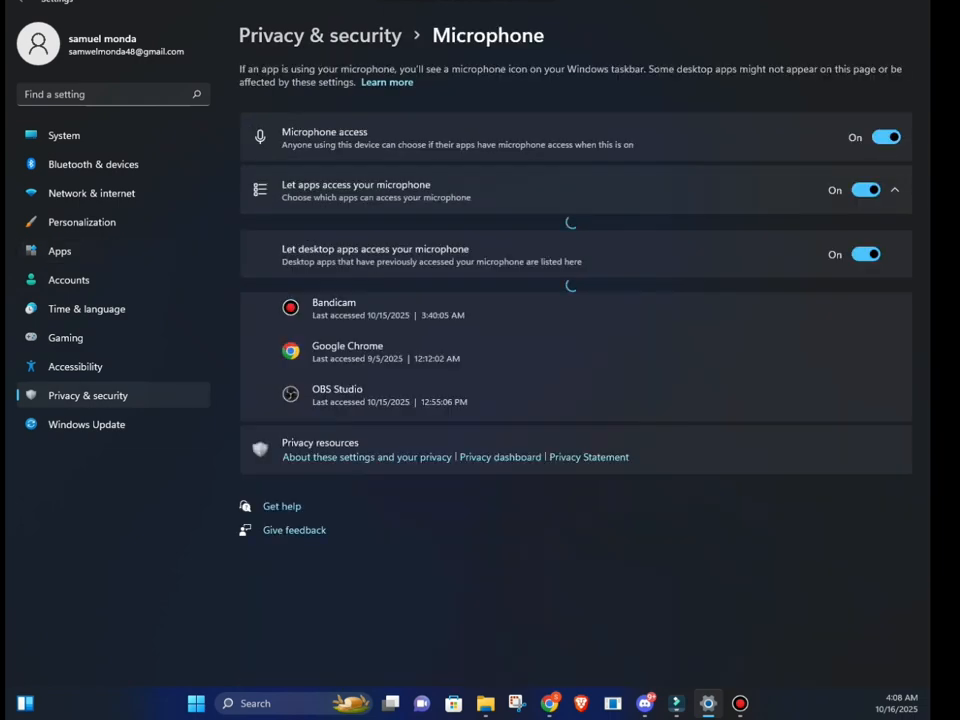
- Review the Diagnostics & feedback page and launch the Run dialog with Win+R
scroll(down, 3)
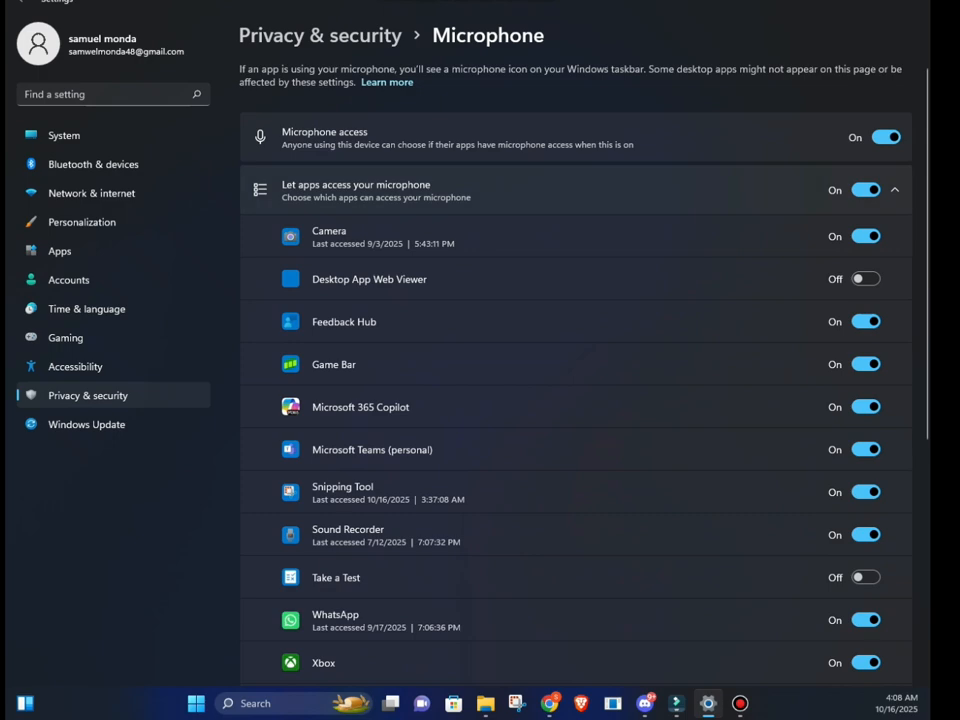
scroll(down, 3)
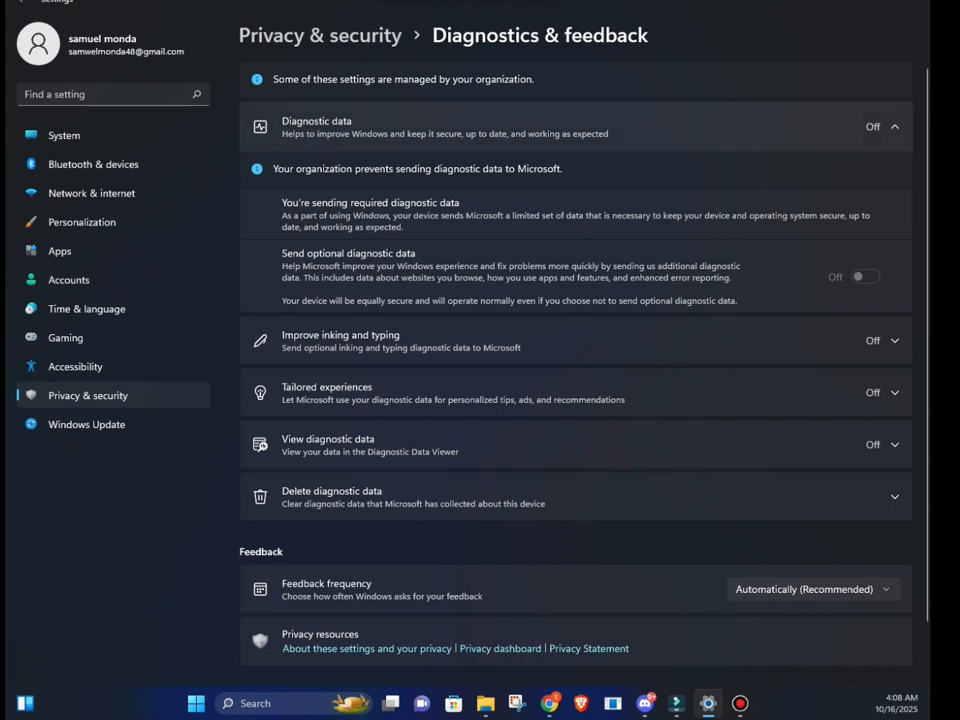
key(Win+r)
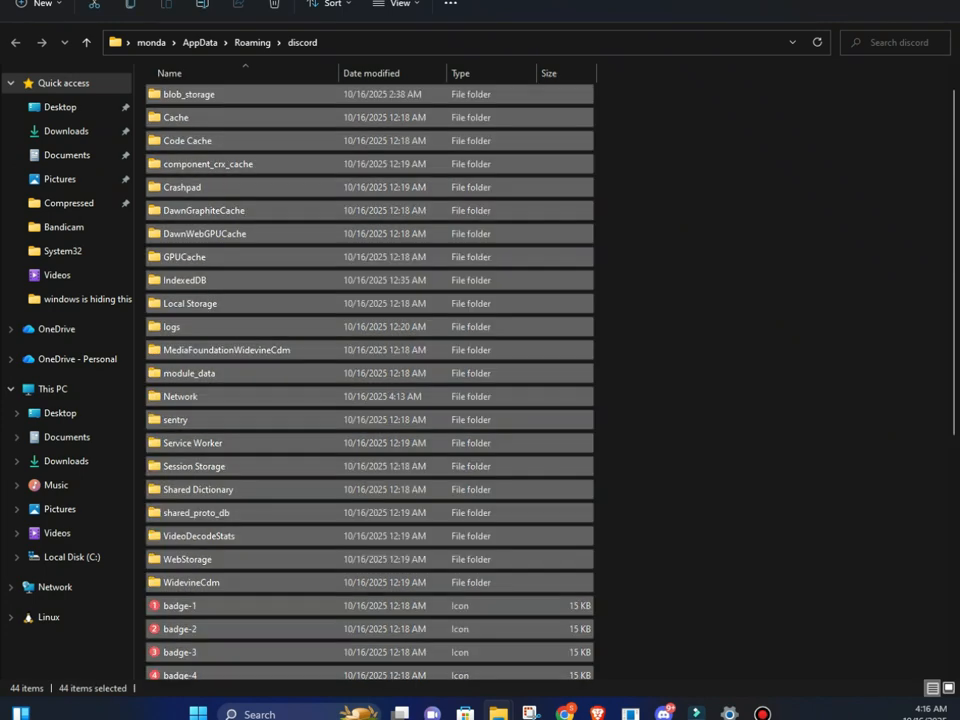
- Show the context-menu actions for the selected items in Discord's roaming AppData folder
right_click(182, 188)
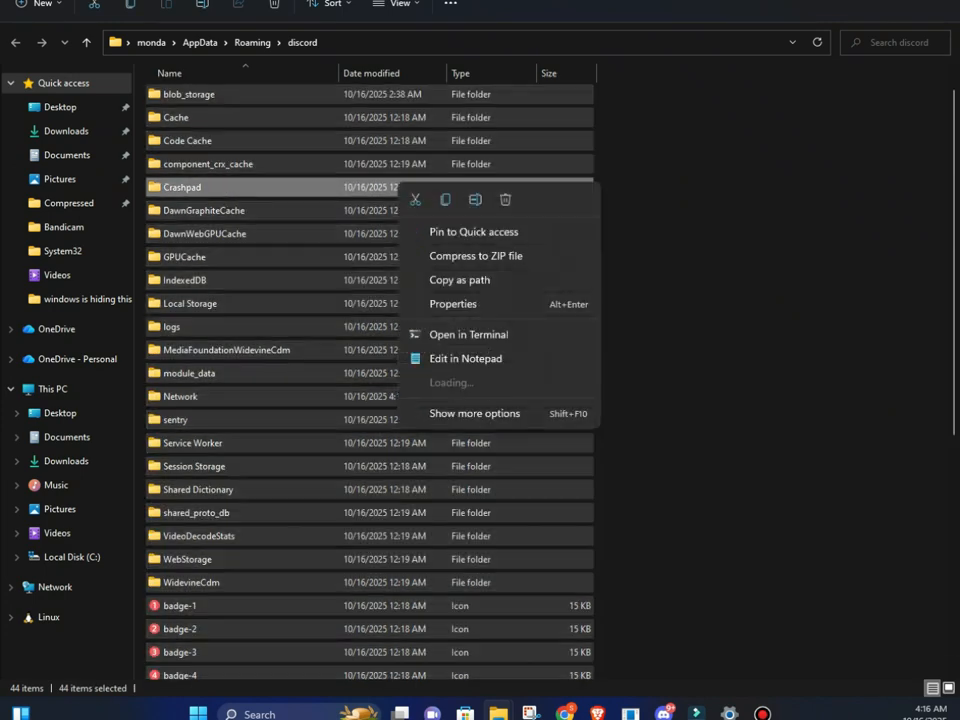